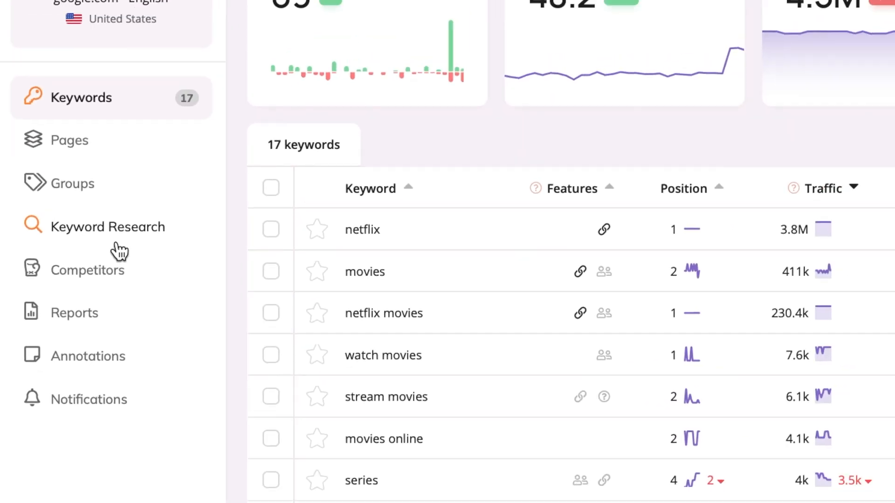
# Step: Open Keyword Research suggestions for netflix.com from the left sidebar
pyautogui.click(108, 226)
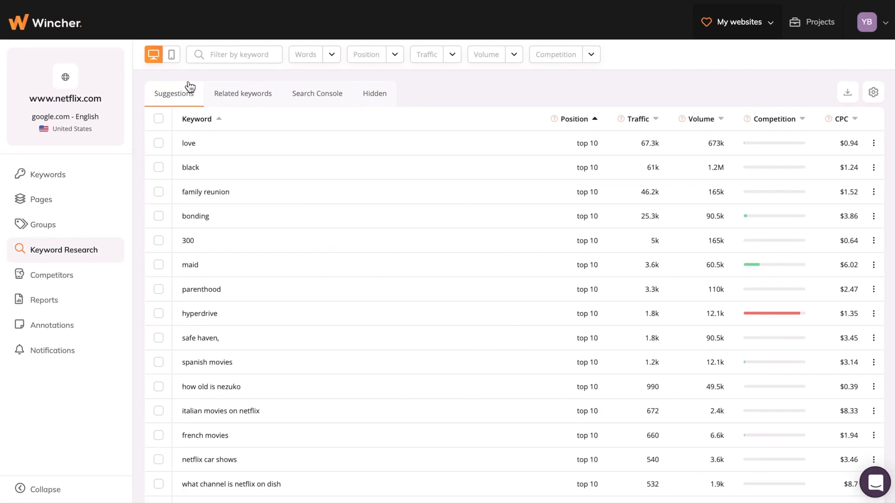
pyautogui.moveTo(197, 99)
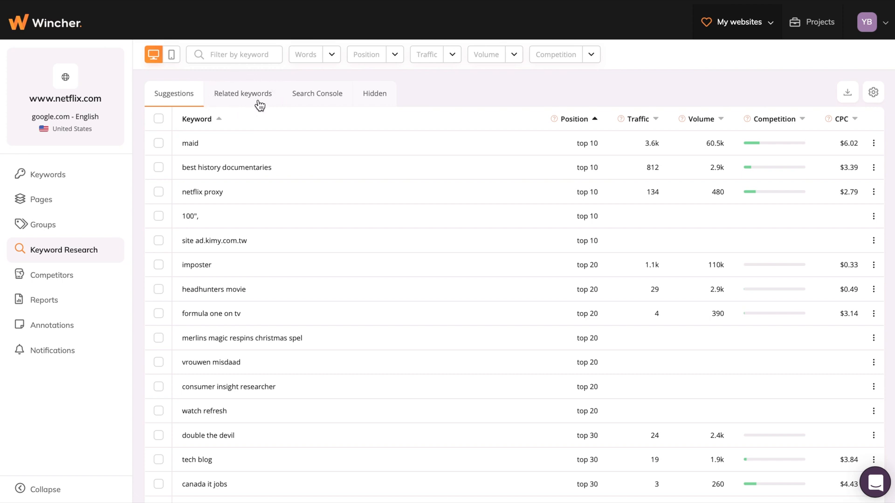
# Step: Show related keyword ideas for the seed word 'movies'
pyautogui.click(242, 93)
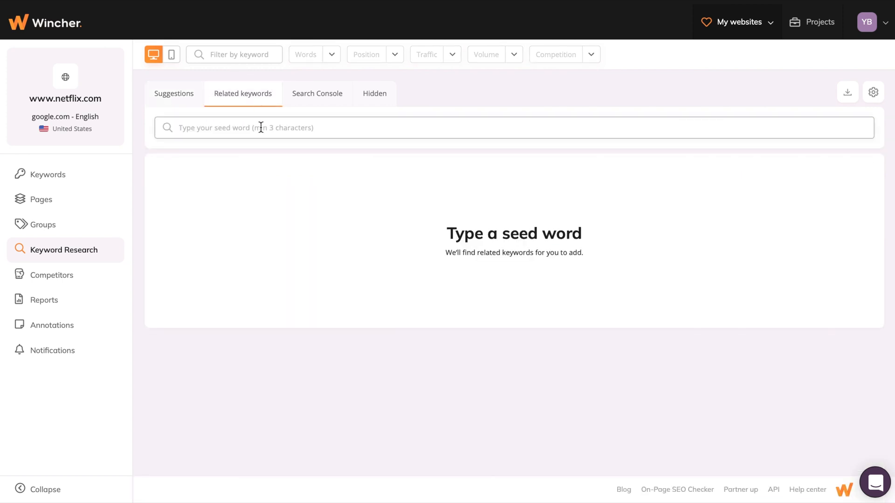
pyautogui.write('movies')
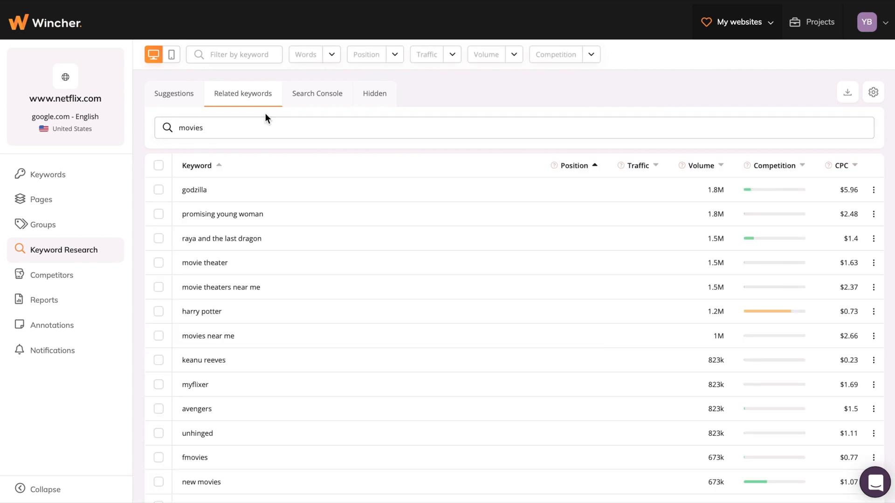
pyautogui.moveTo(343, 109)
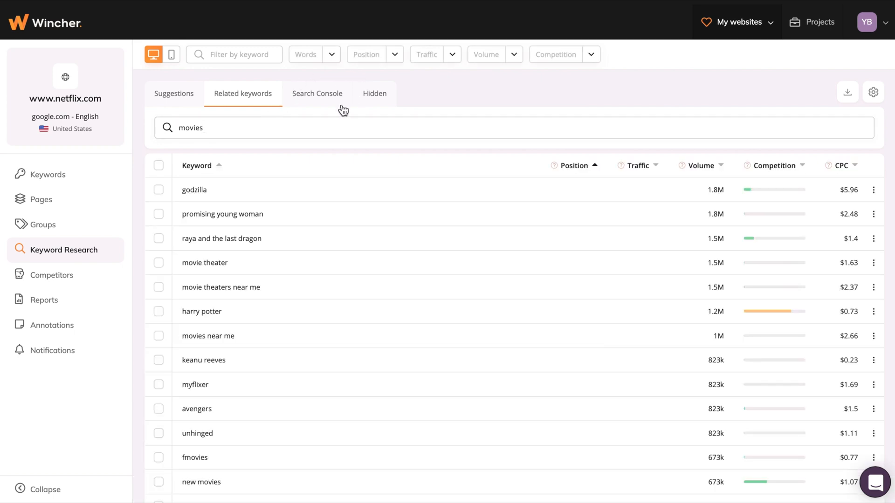
pyautogui.moveTo(279, 108)
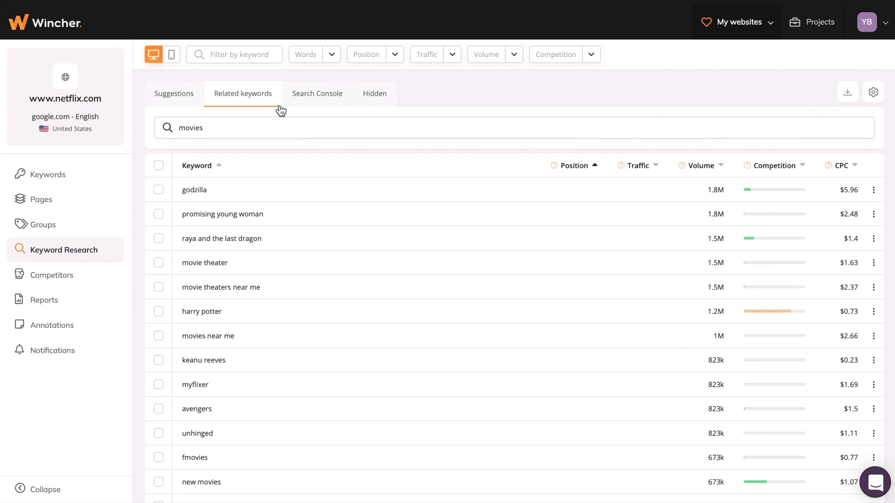
pyautogui.moveTo(196, 170)
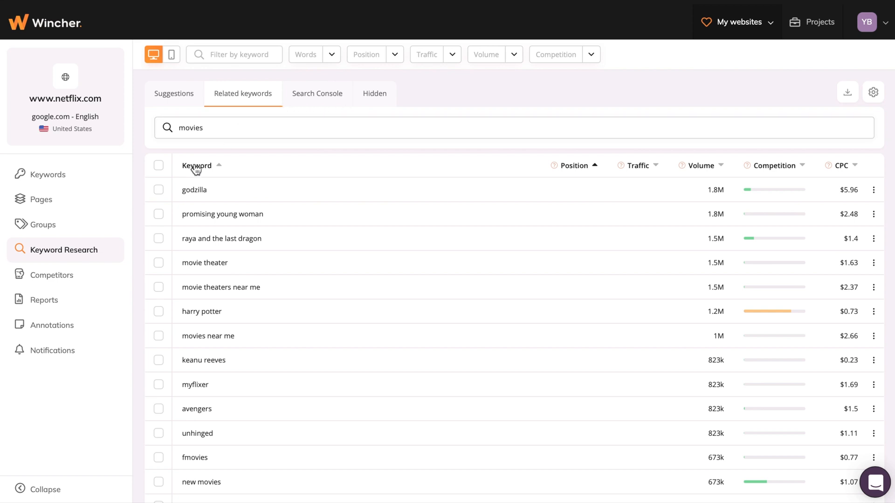
pyautogui.click(159, 214)
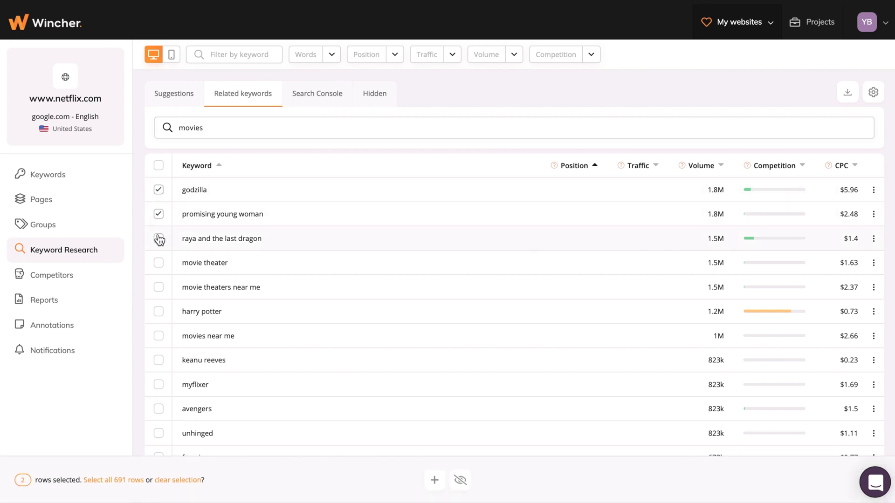
pyautogui.click(158, 238)
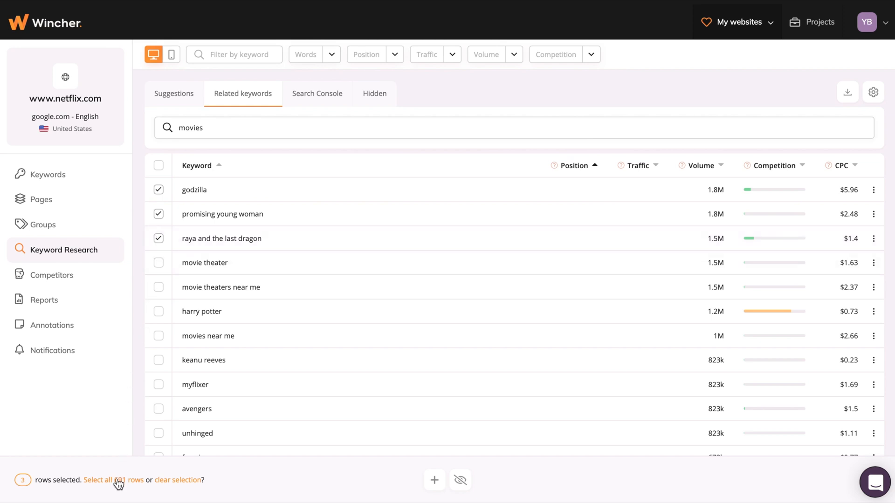
pyautogui.click(107, 480)
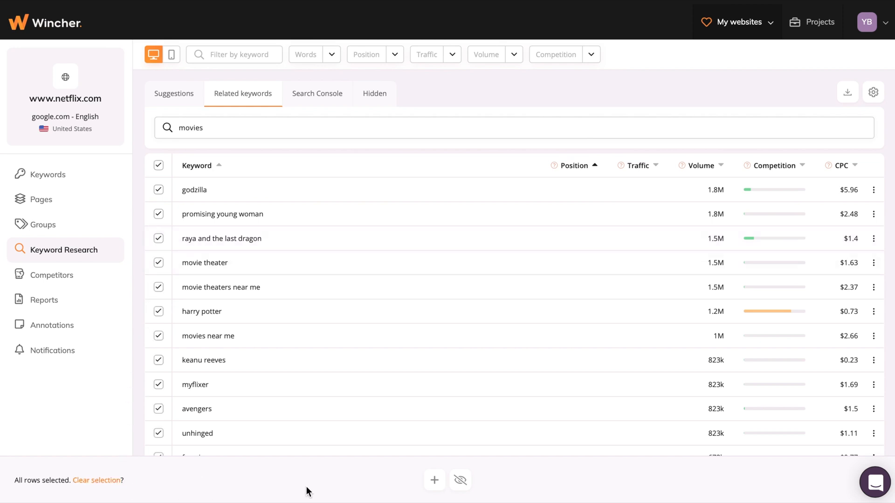
pyautogui.moveTo(434, 480)
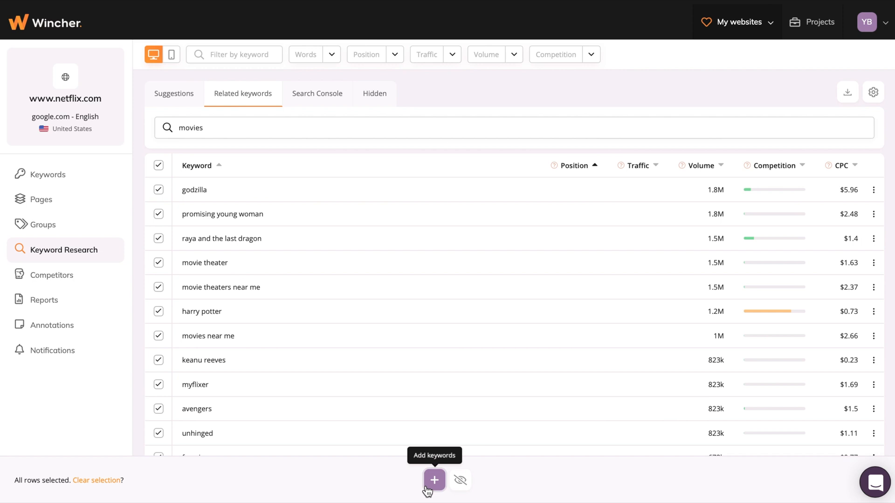
pyautogui.click(433, 480)
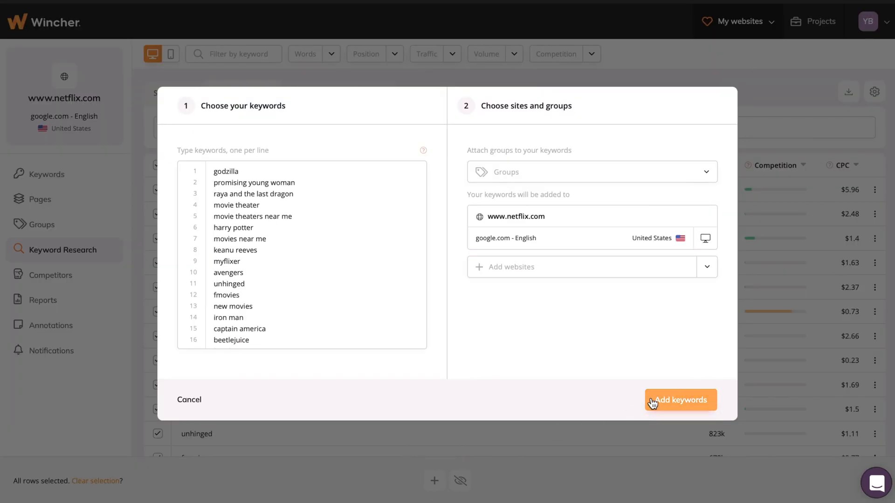
pyautogui.click(680, 399)
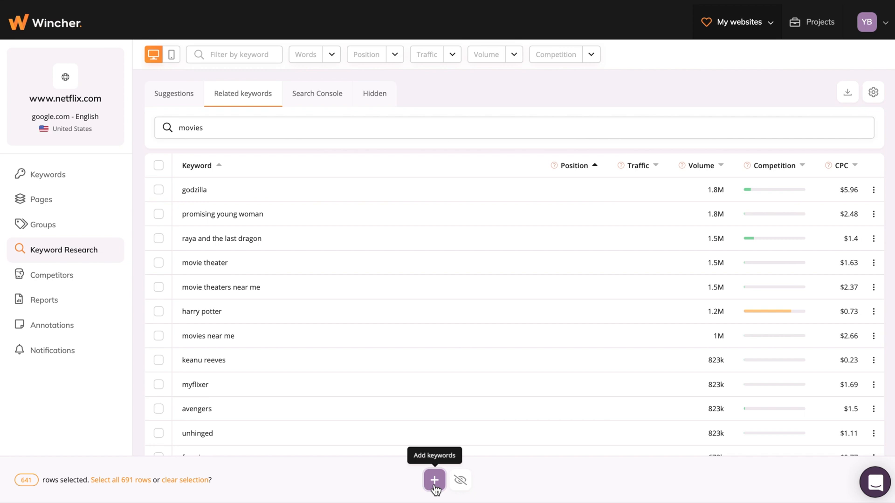
pyautogui.moveTo(158, 270)
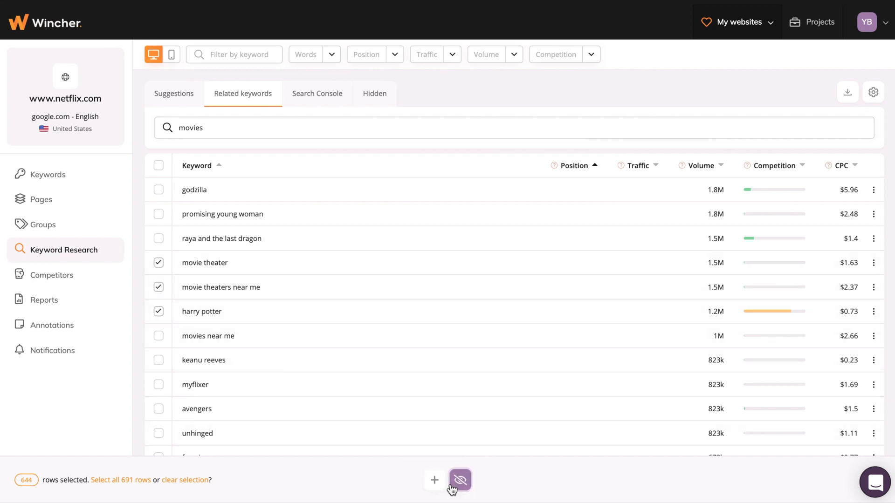
# Step: Hide the selected movie keywords and review them in the Hidden list
pyautogui.click(459, 479)
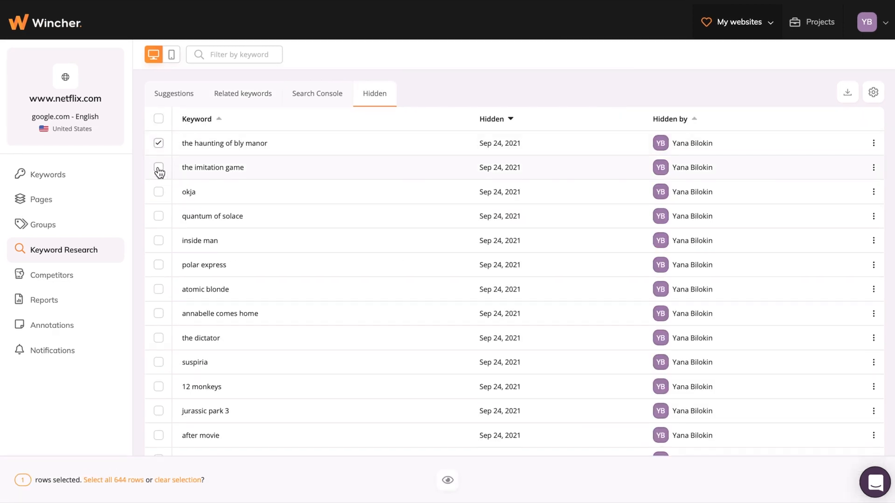
pyautogui.click(173, 93)
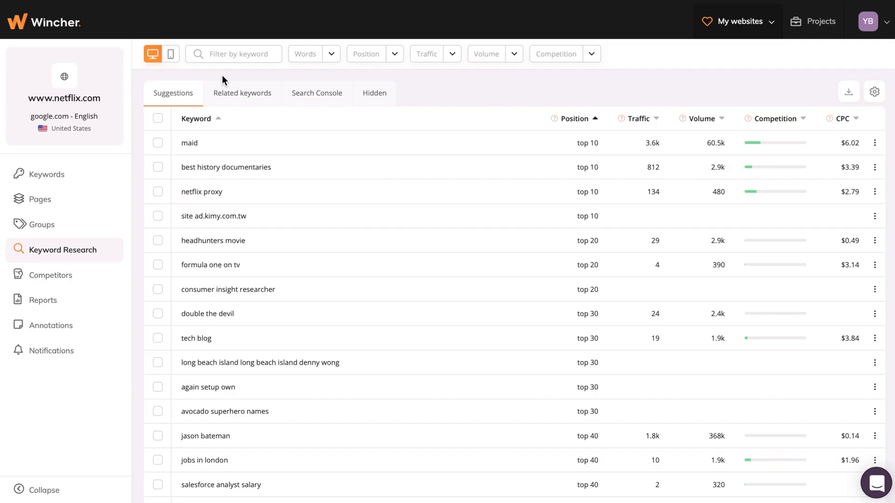
pyautogui.write('d')
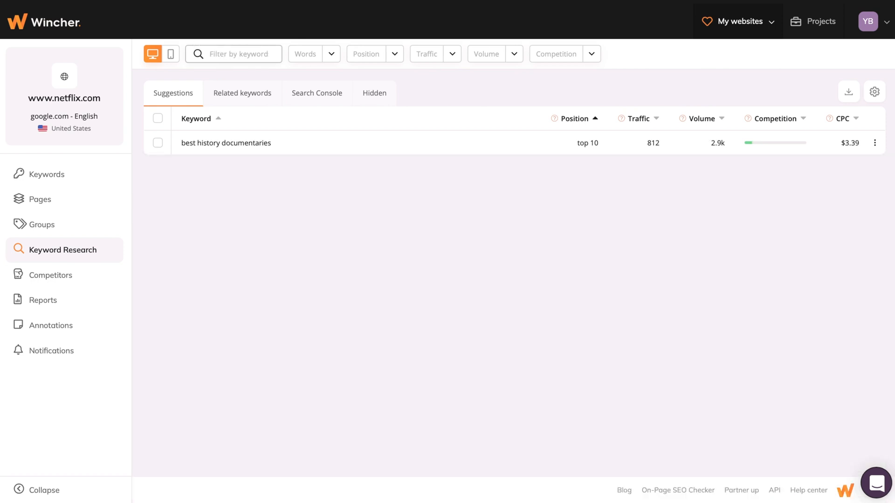
pyautogui.click(304, 54)
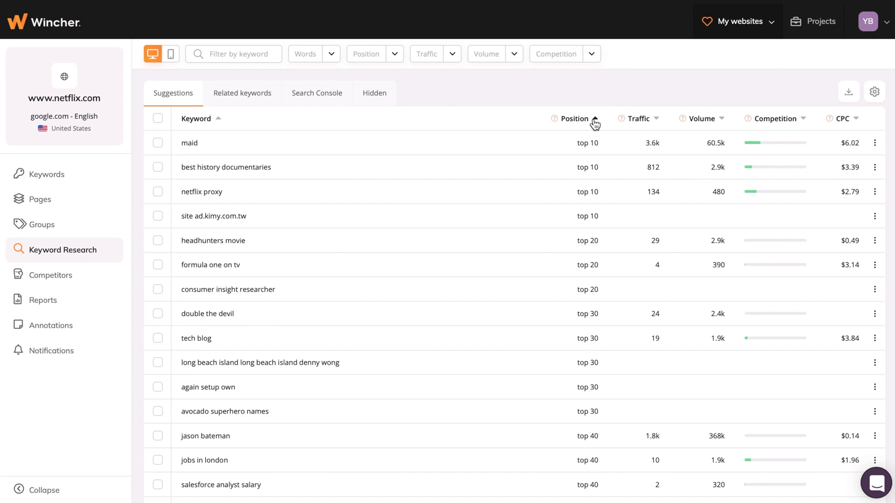
pyautogui.click(394, 54)
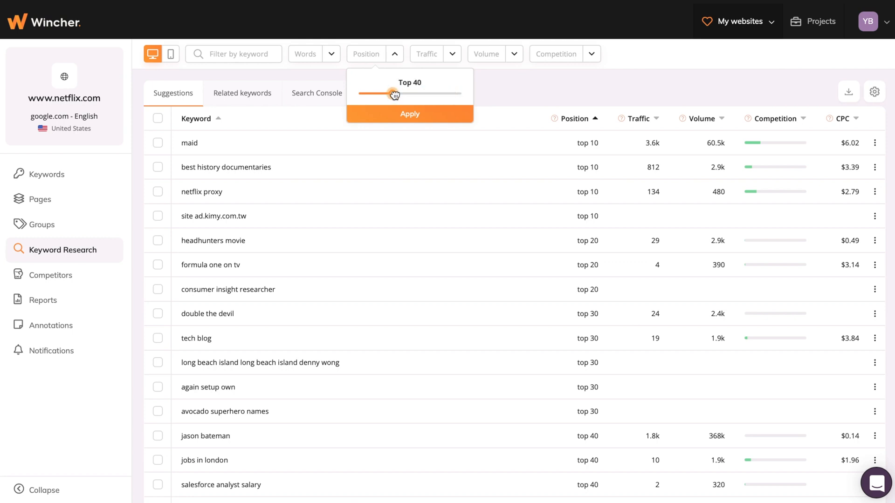
pyautogui.moveTo(394, 93); pyautogui.dragTo(462, 94)
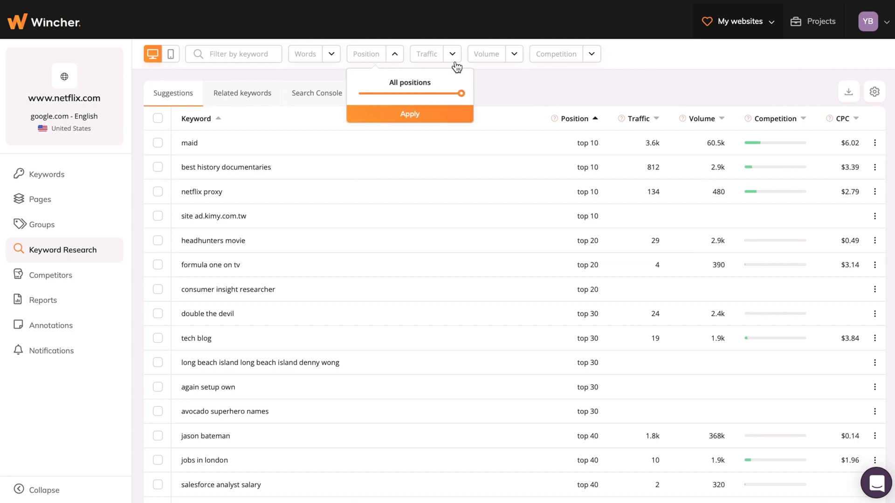
pyautogui.click(434, 53)
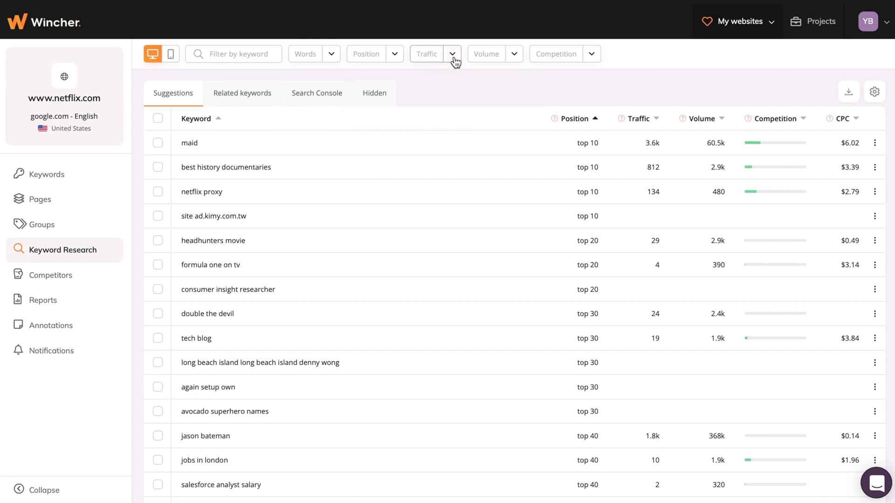
pyautogui.click(513, 53)
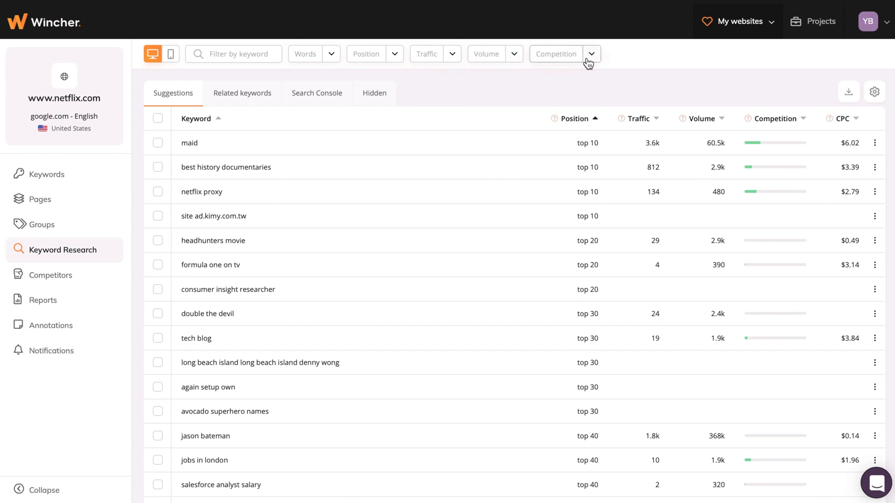
pyautogui.moveTo(611, 65)
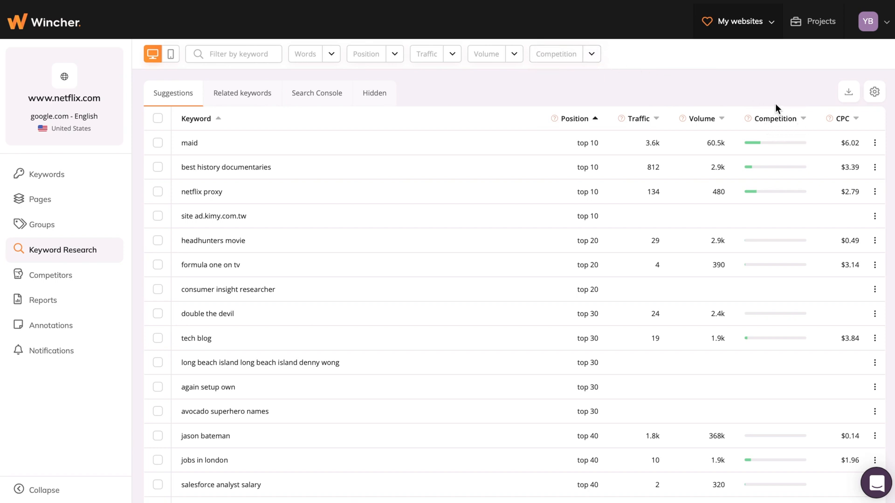
pyautogui.moveTo(854, 127)
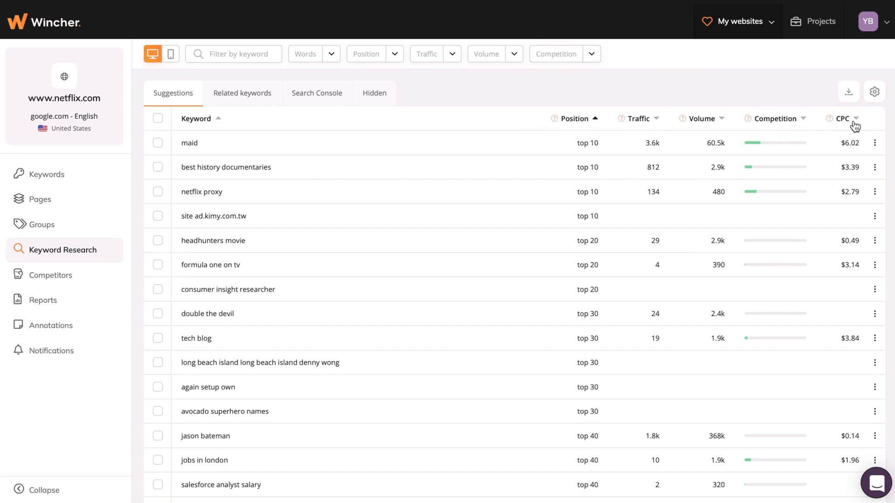
pyautogui.click(43, 224)
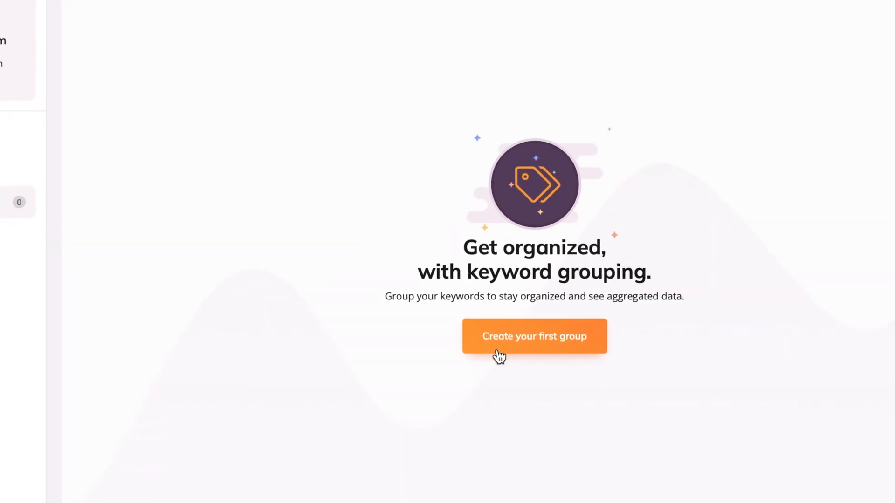
# Step: Create group 'blog' with movies, series, christmas movies and home alone
pyautogui.click(534, 336)
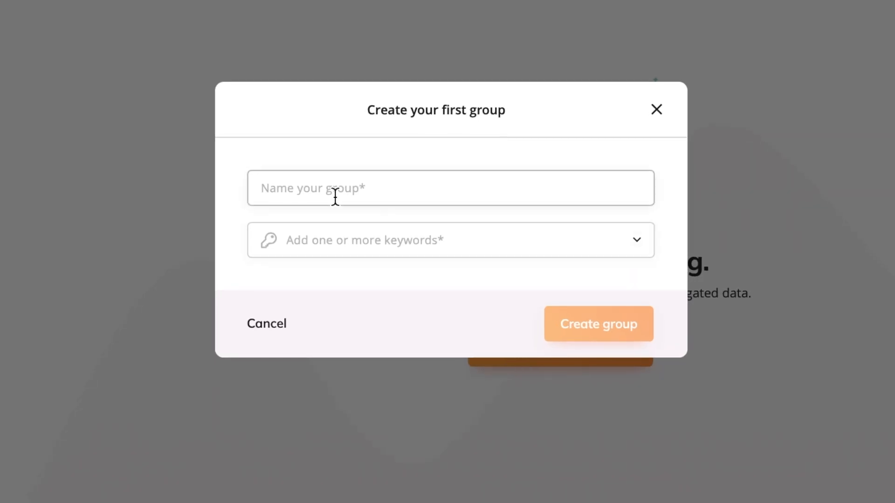
pyautogui.click(450, 240)
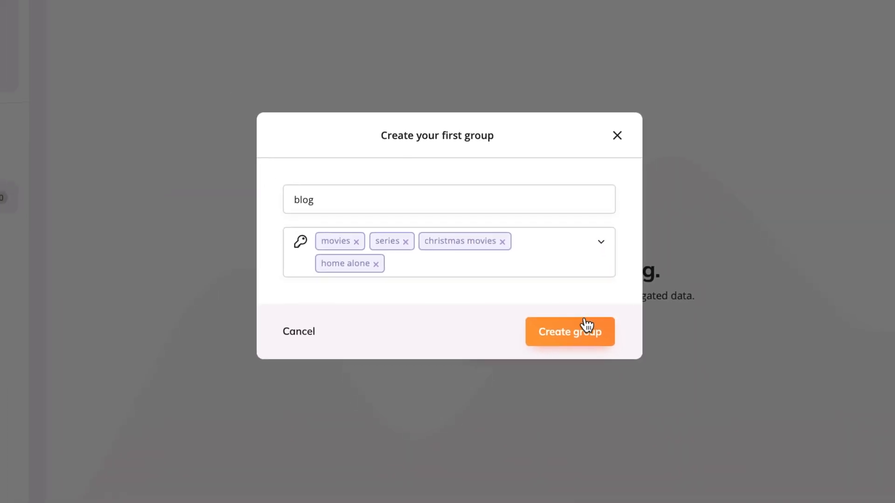
pyautogui.click(569, 331)
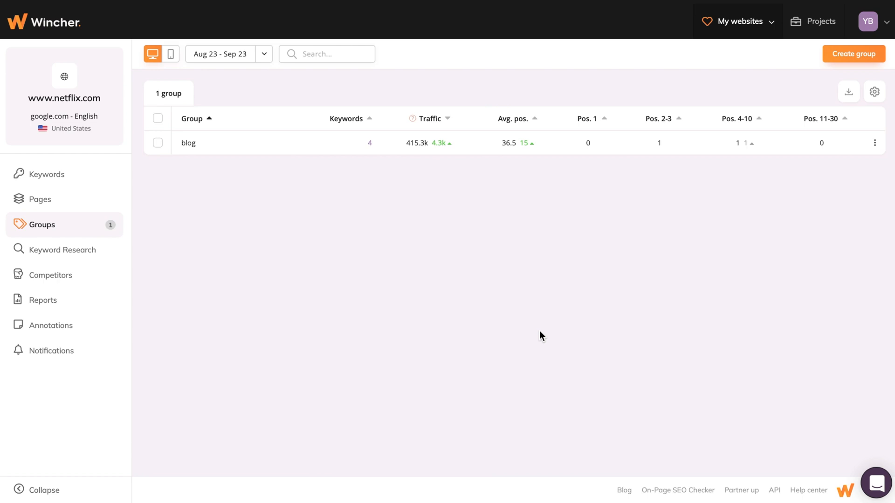
# Step: Assign black, love and ted bundy to the blog group and favourite movies
pyautogui.click(47, 174)
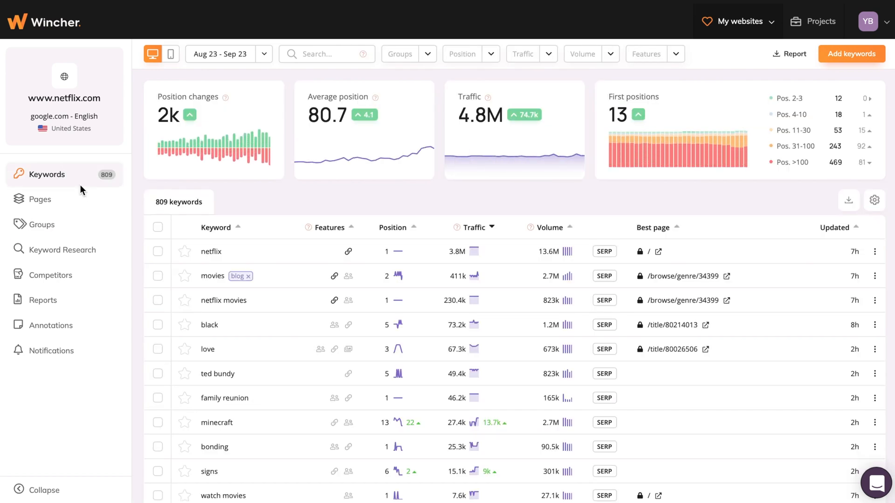
pyautogui.click(157, 374)
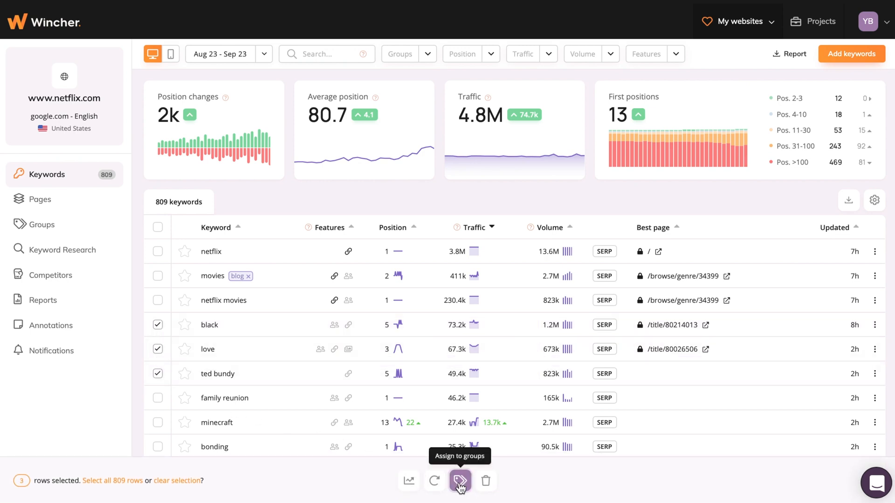
pyautogui.click(459, 481)
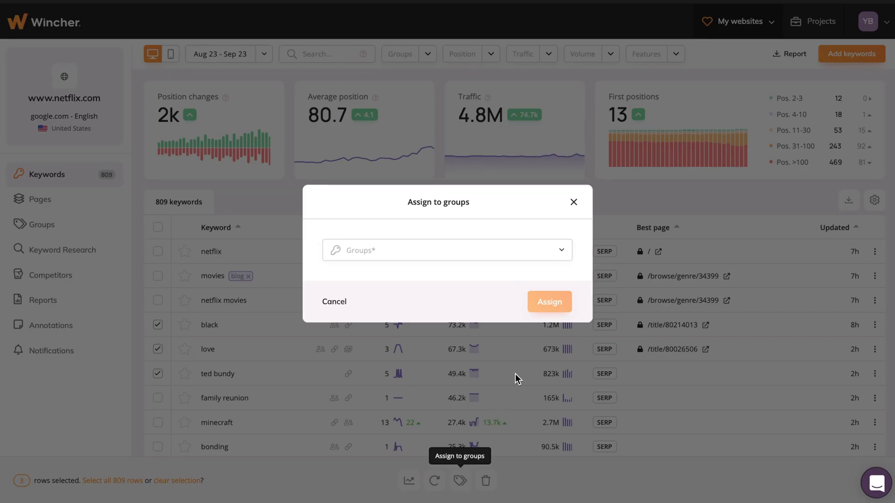
pyautogui.click(445, 249)
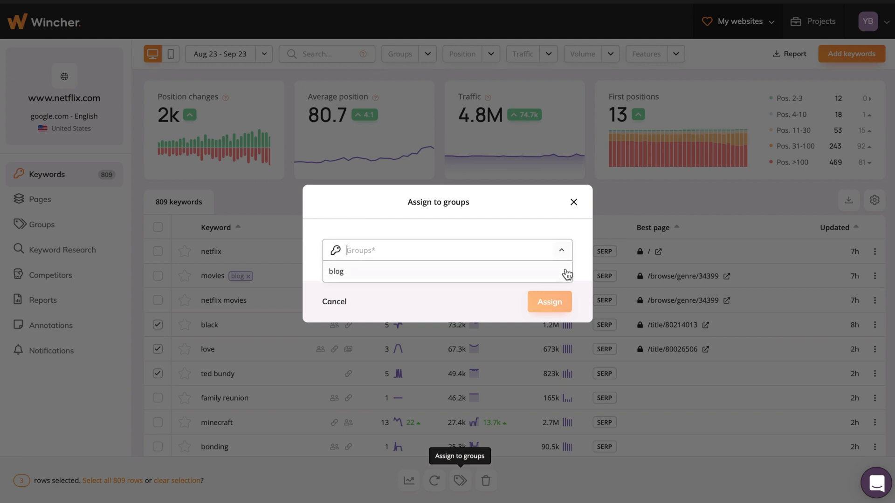
pyautogui.click(335, 271)
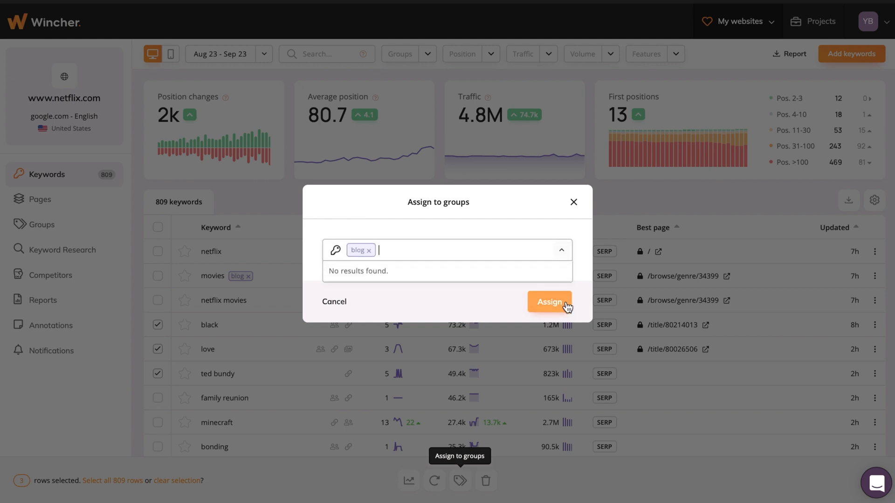
pyautogui.click(549, 302)
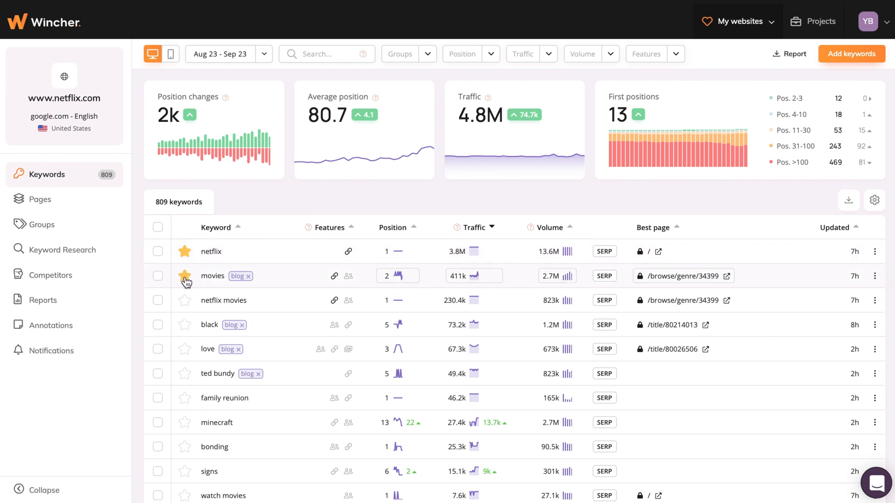
pyautogui.click(42, 224)
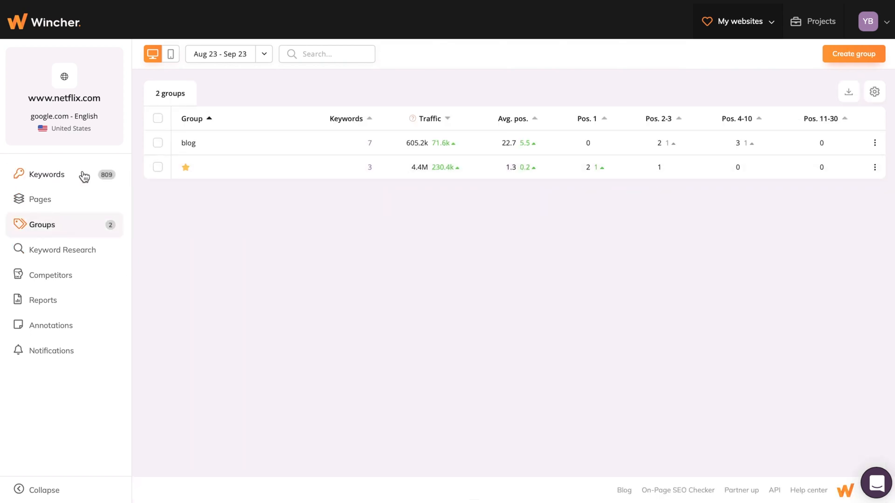
pyautogui.click(47, 175)
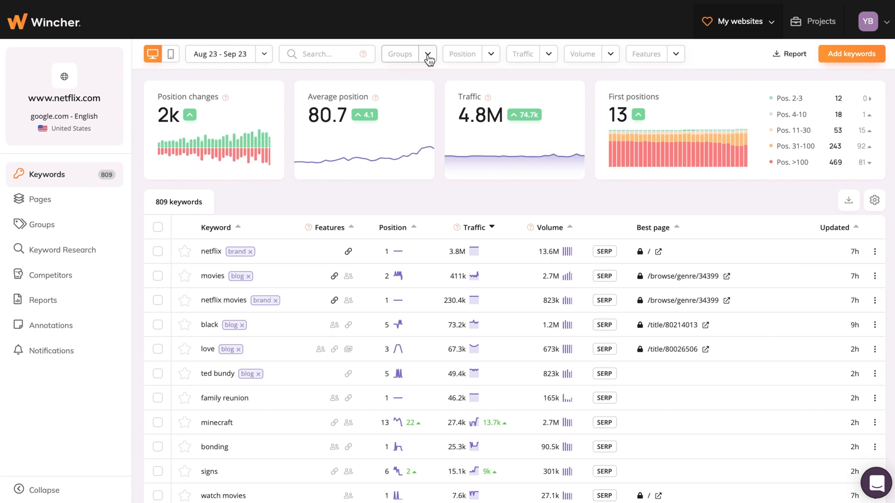
# Step: Filter keywords by the brand group, clear it, then filter by blog
pyautogui.click(427, 54)
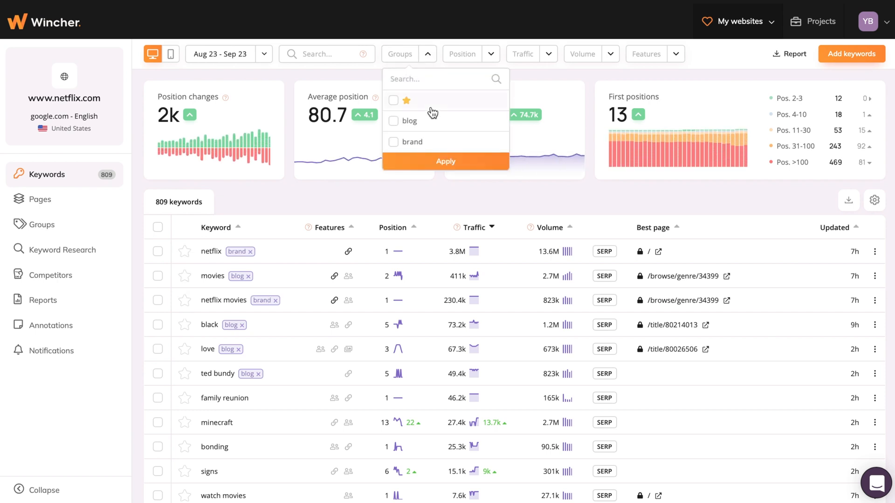
pyautogui.click(393, 142)
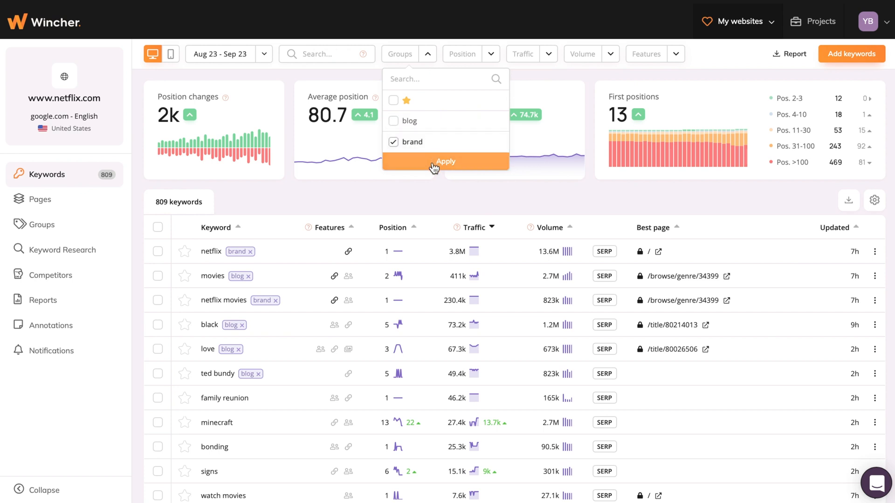
pyautogui.click(445, 161)
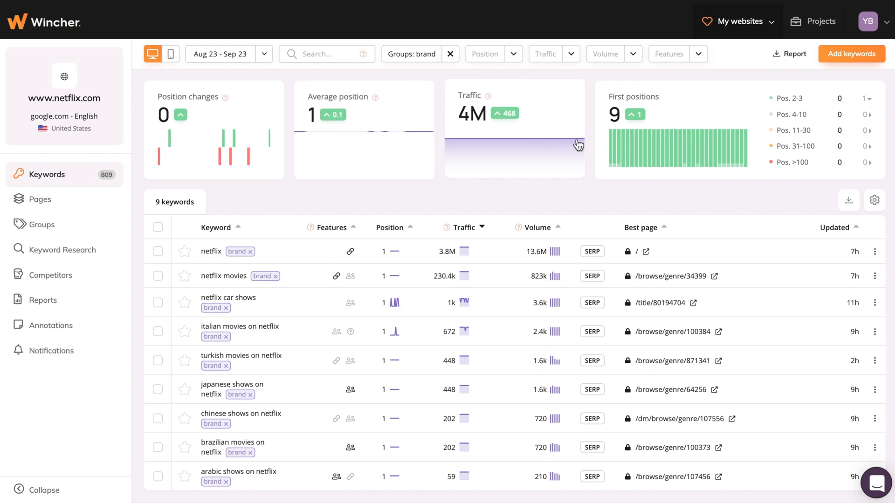
pyautogui.click(450, 54)
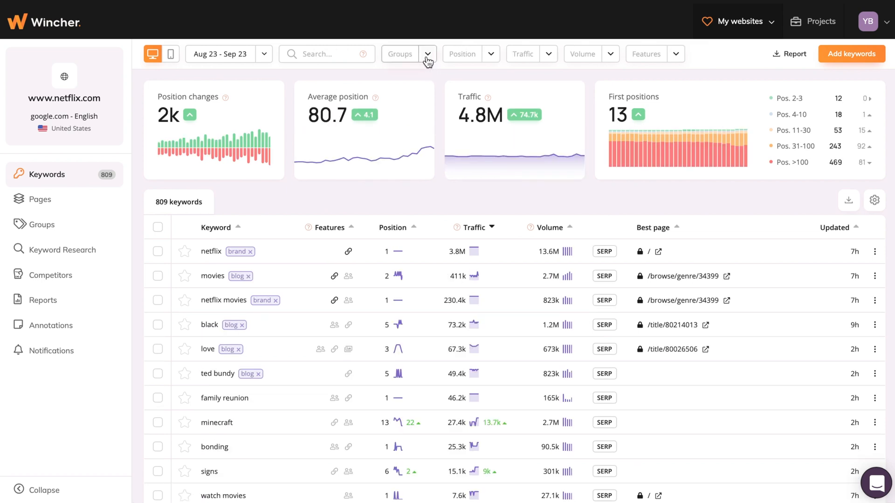
pyautogui.click(427, 54)
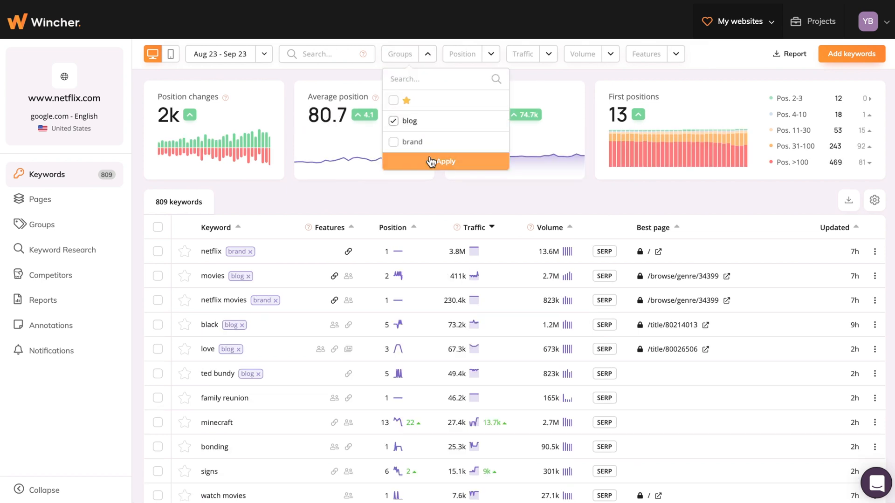
pyautogui.click(445, 161)
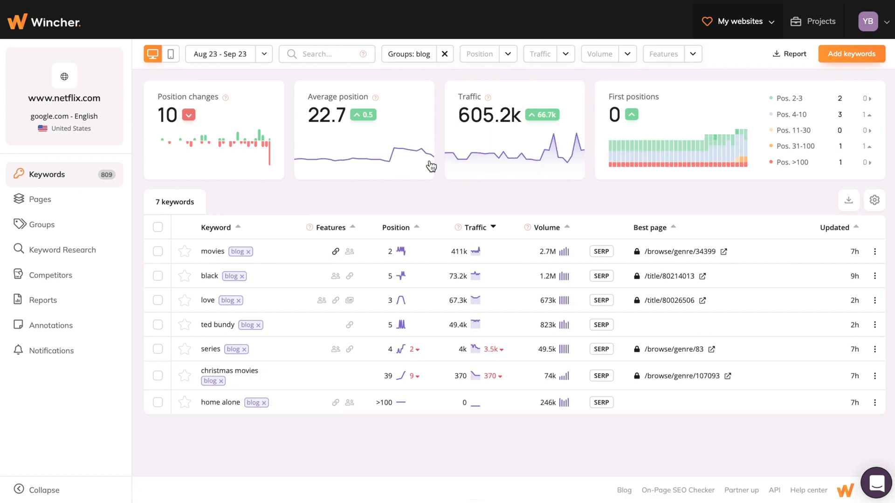
pyautogui.moveTo(449, 170)
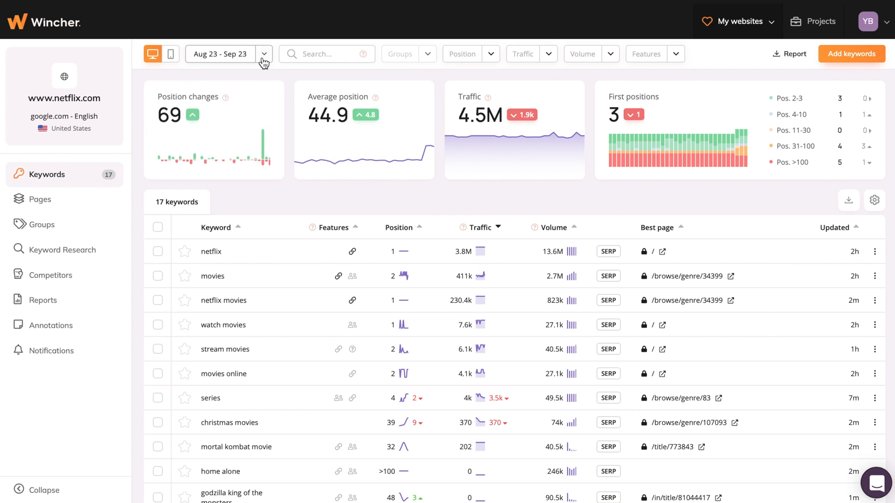
pyautogui.moveTo(402, 121)
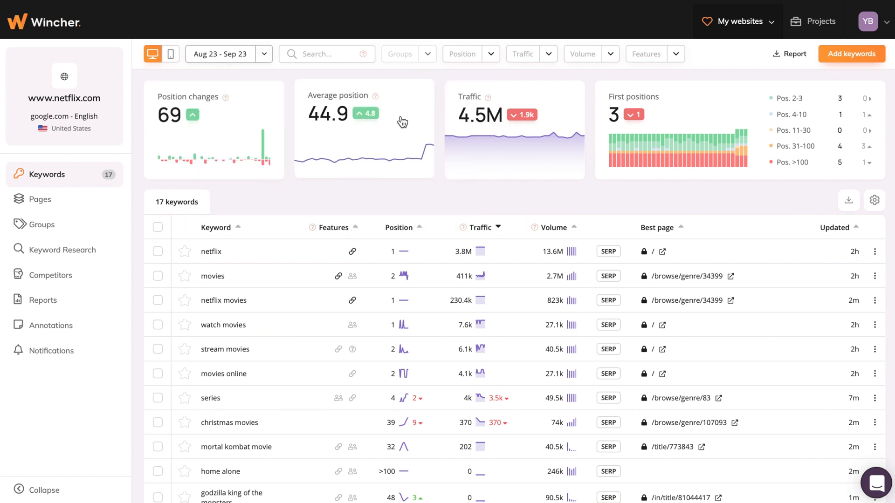
pyautogui.moveTo(488, 155)
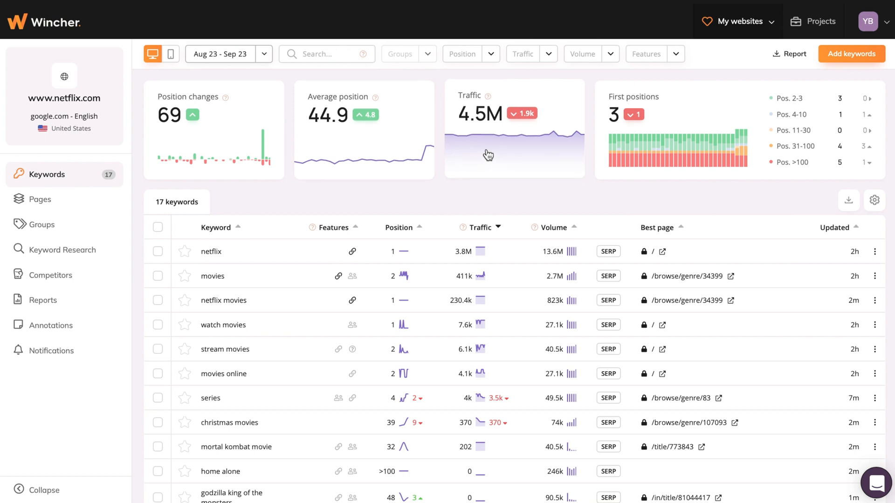
pyautogui.moveTo(536, 158)
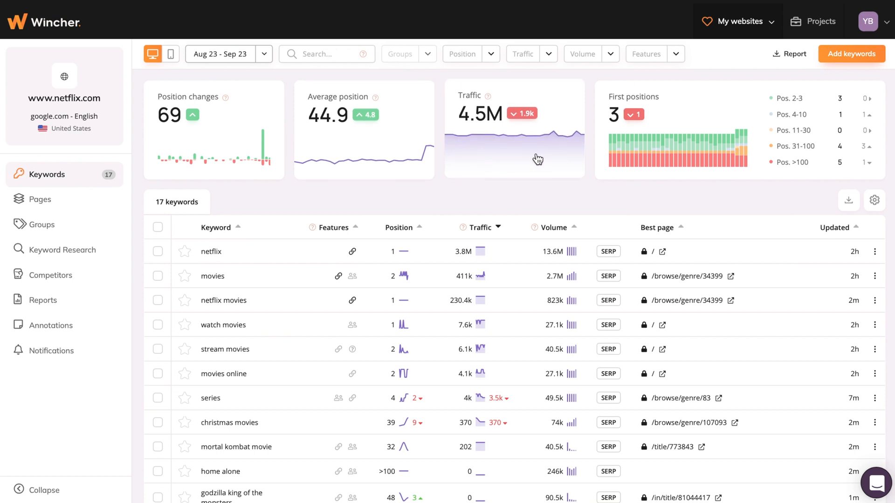
pyautogui.moveTo(673, 158)
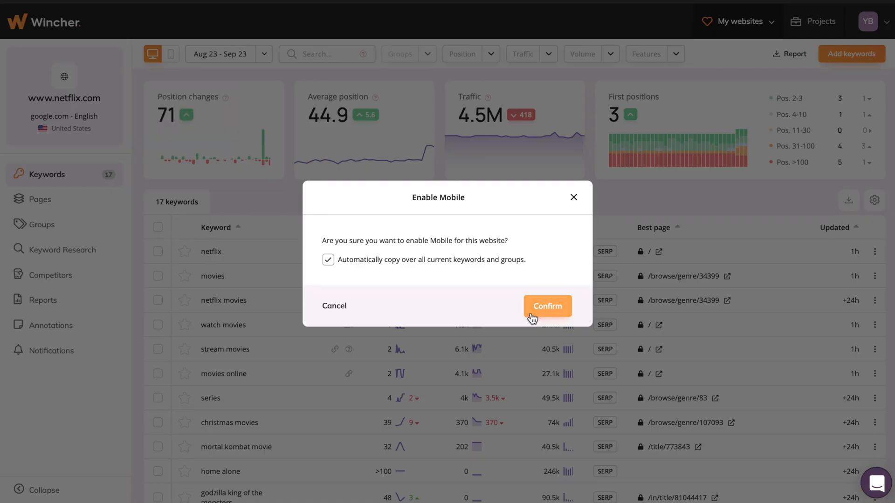
# Step: Confirm enabling mobile tracking with current keywords and groups copied
pyautogui.click(546, 306)
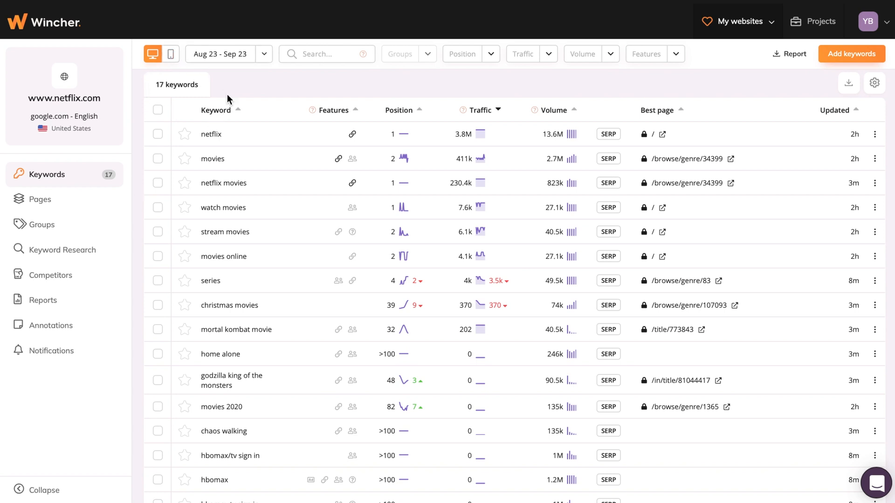
pyautogui.moveTo(325, 91)
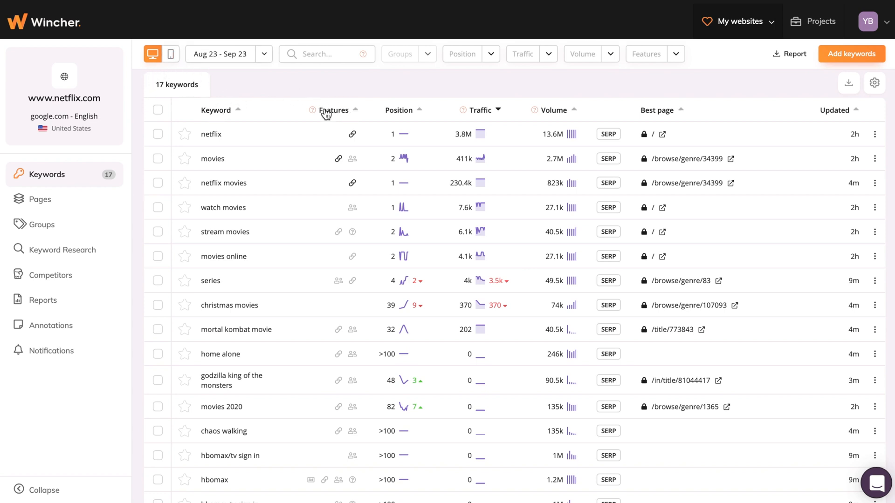
pyautogui.moveTo(334, 91)
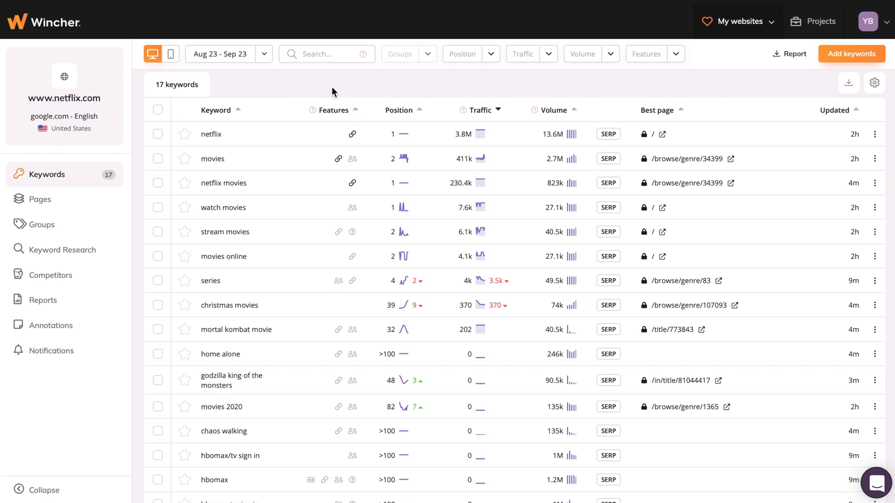
pyautogui.moveTo(397, 92)
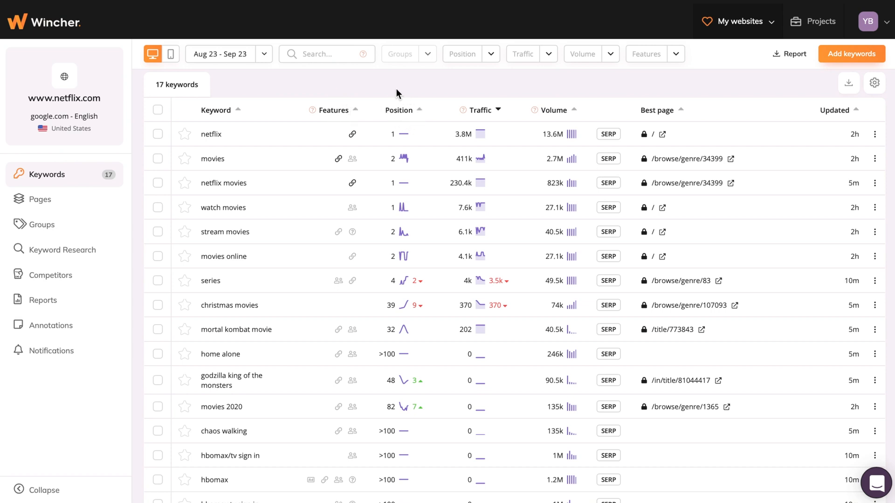
pyautogui.click(402, 280)
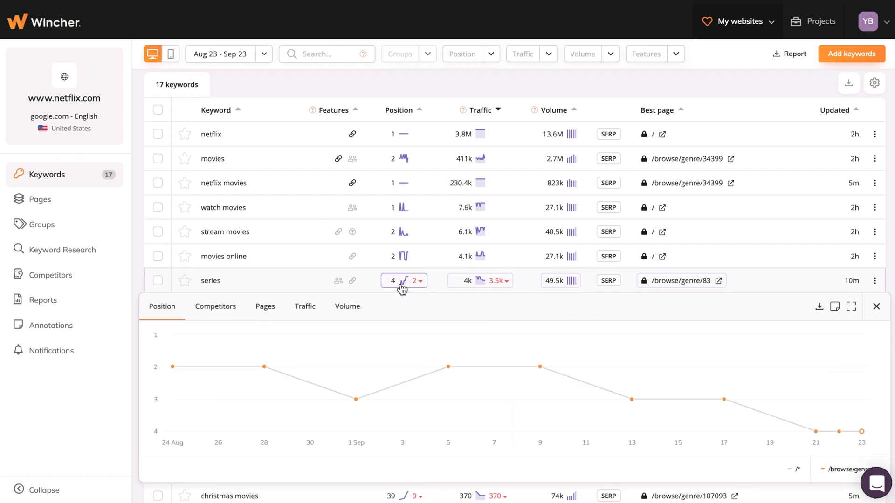
pyautogui.click(876, 307)
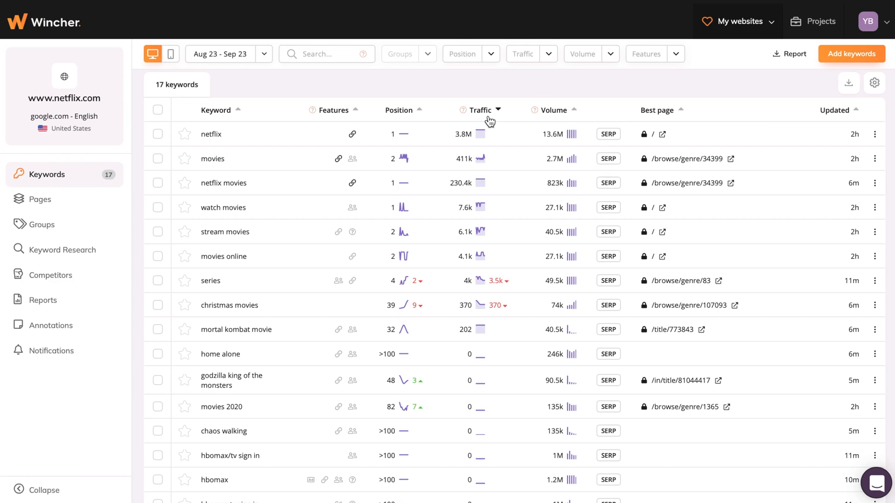
pyautogui.moveTo(546, 117)
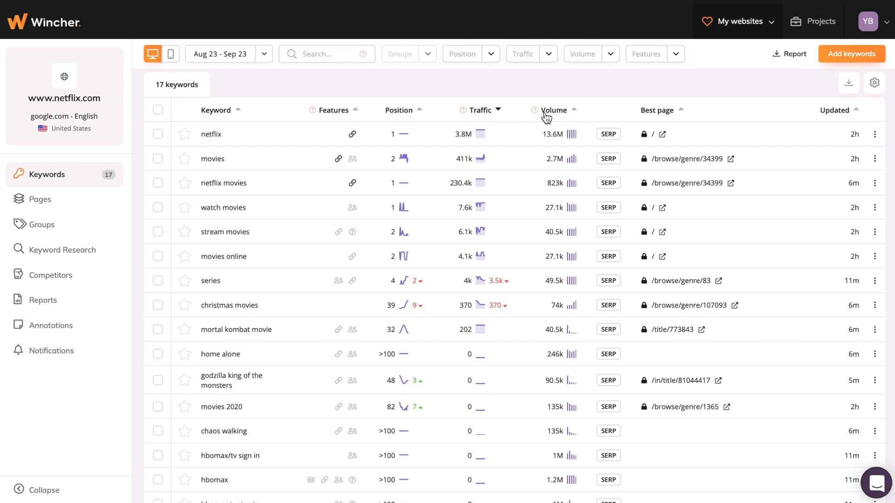
pyautogui.moveTo(551, 123)
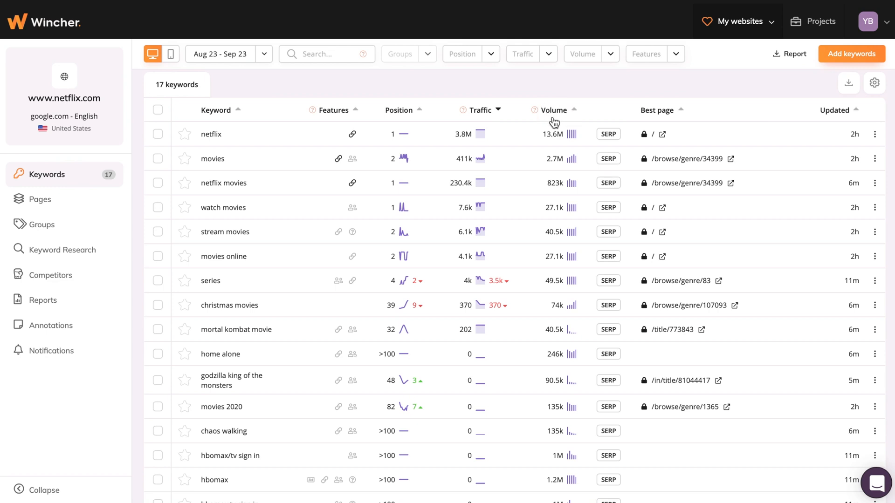
pyautogui.click(607, 134)
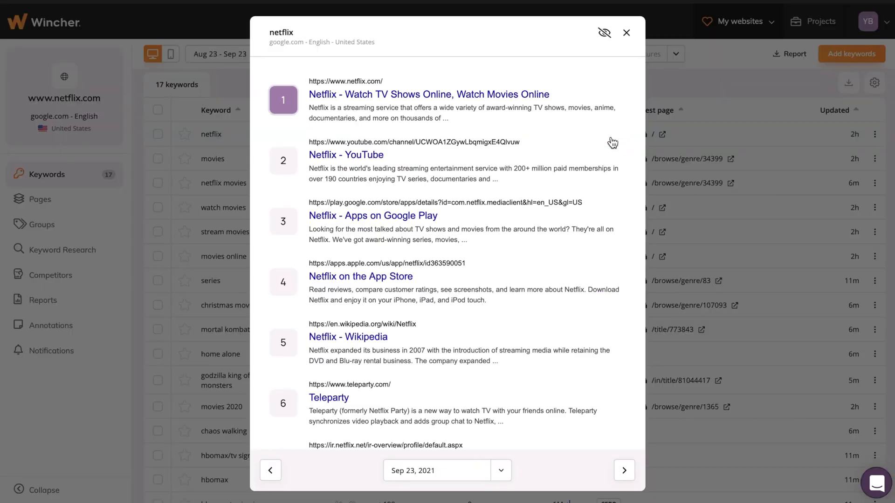
pyautogui.scroll(-3)
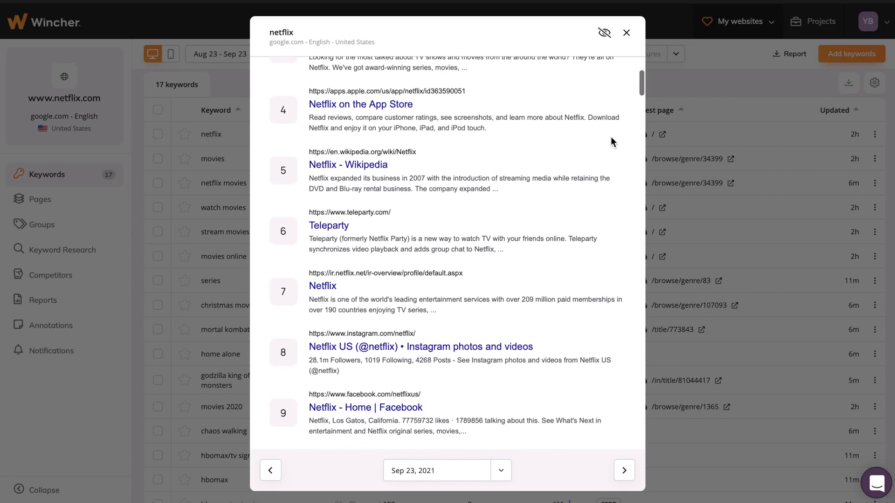
pyautogui.click(625, 33)
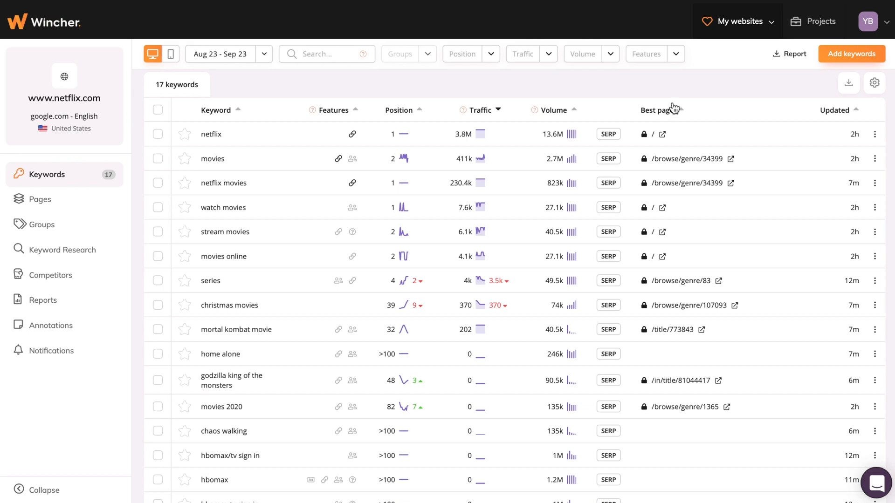
pyautogui.moveTo(661, 125)
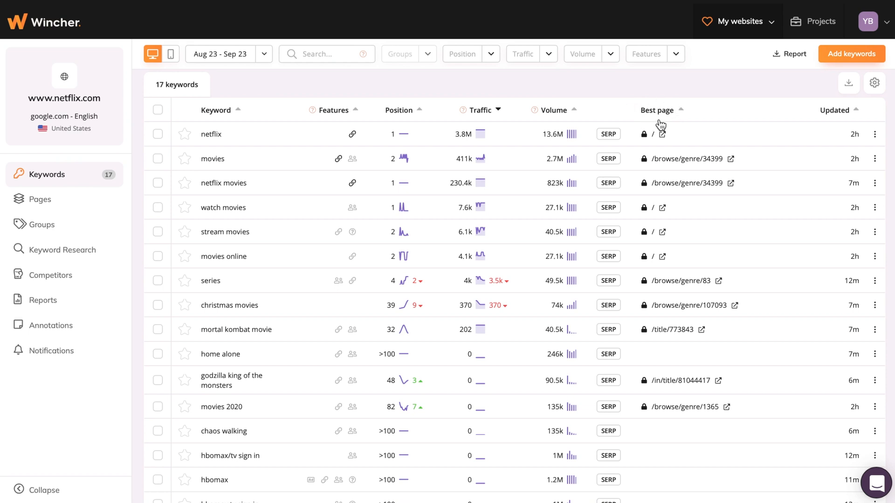
pyautogui.moveTo(679, 414)
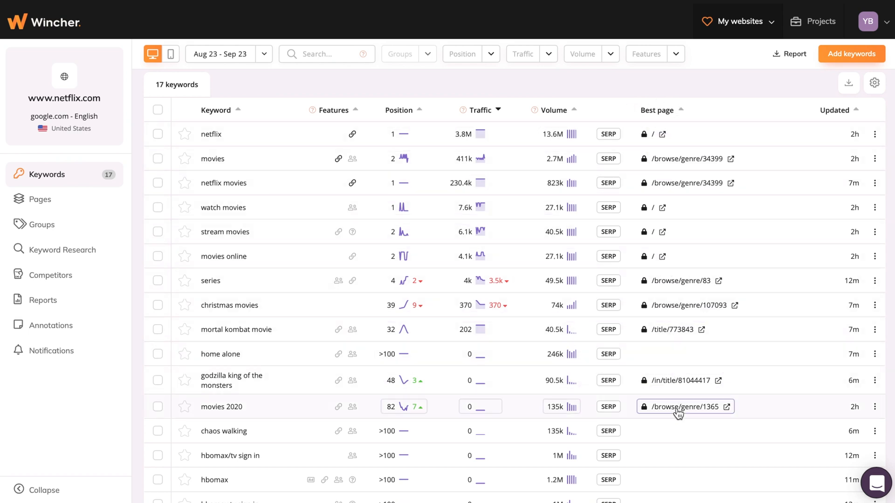